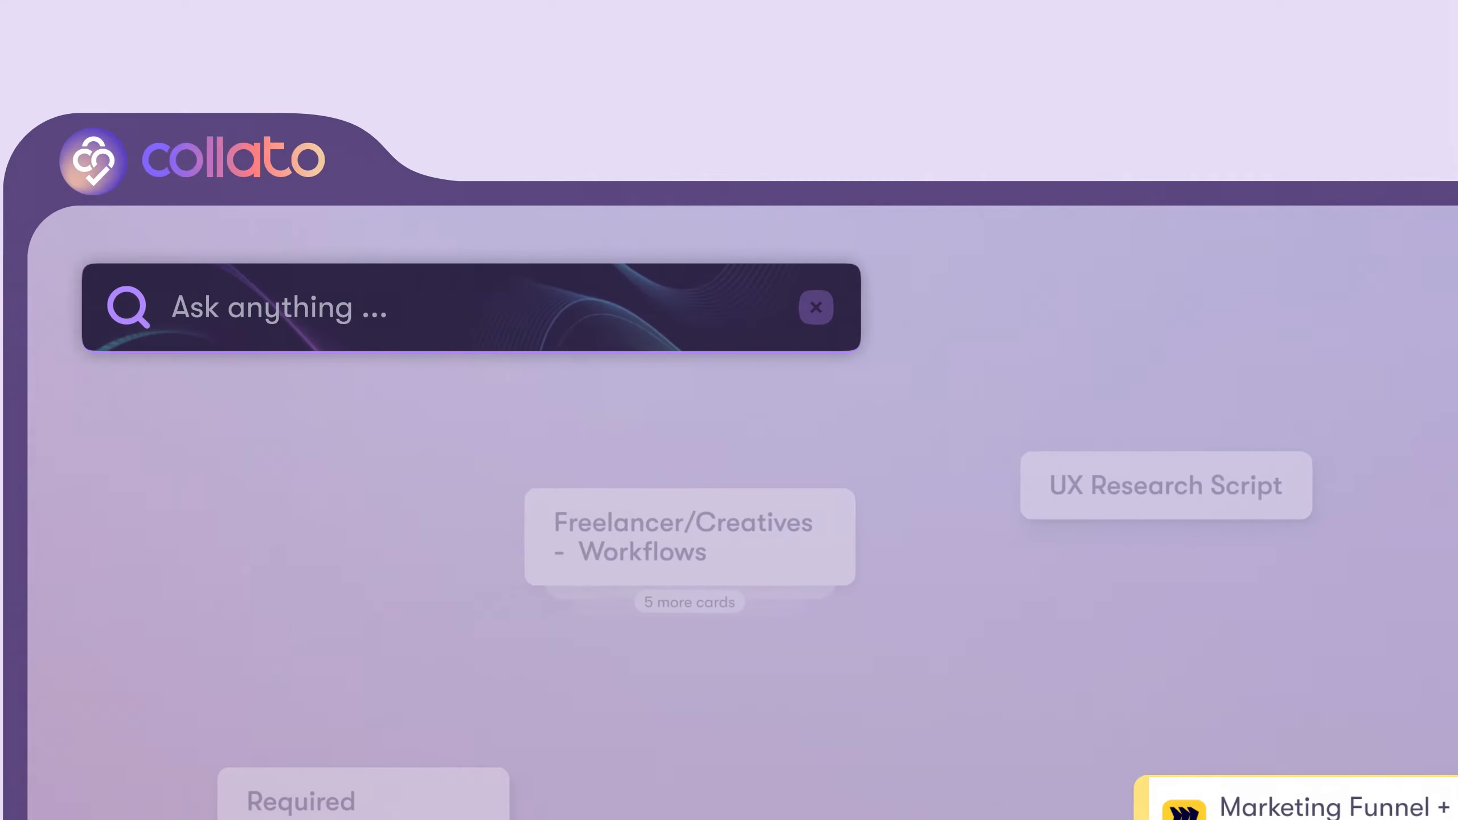
type("What UX rules do we follow?")
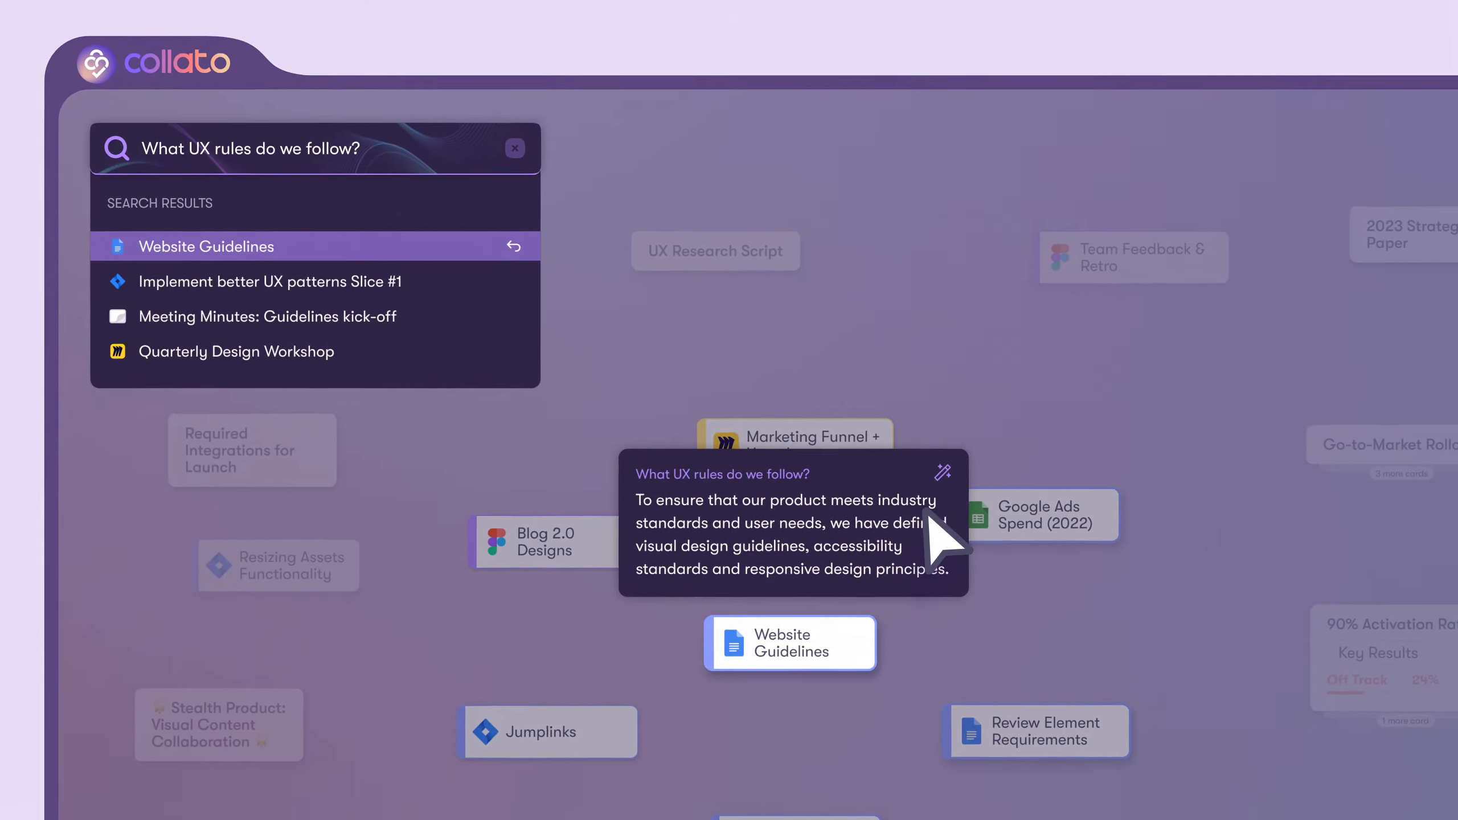